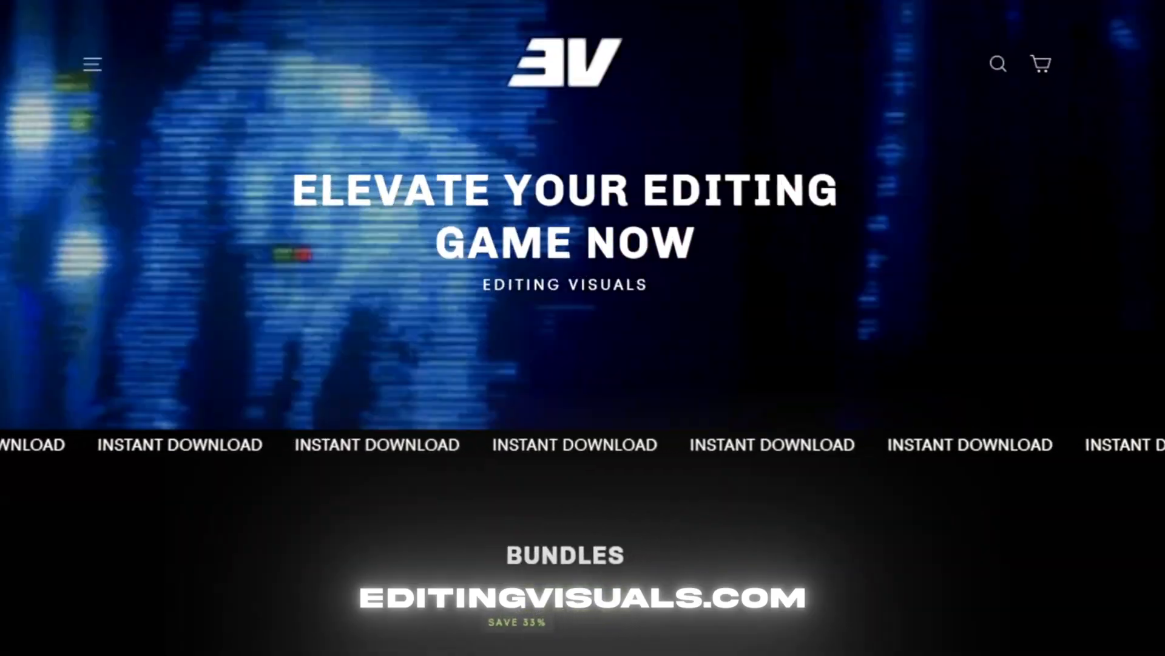
Rename the duplicated clip copies to Displace Top and Displace Bottom.
{"action": "scroll", "scroll_direction": "down", "scroll_amount": 3}
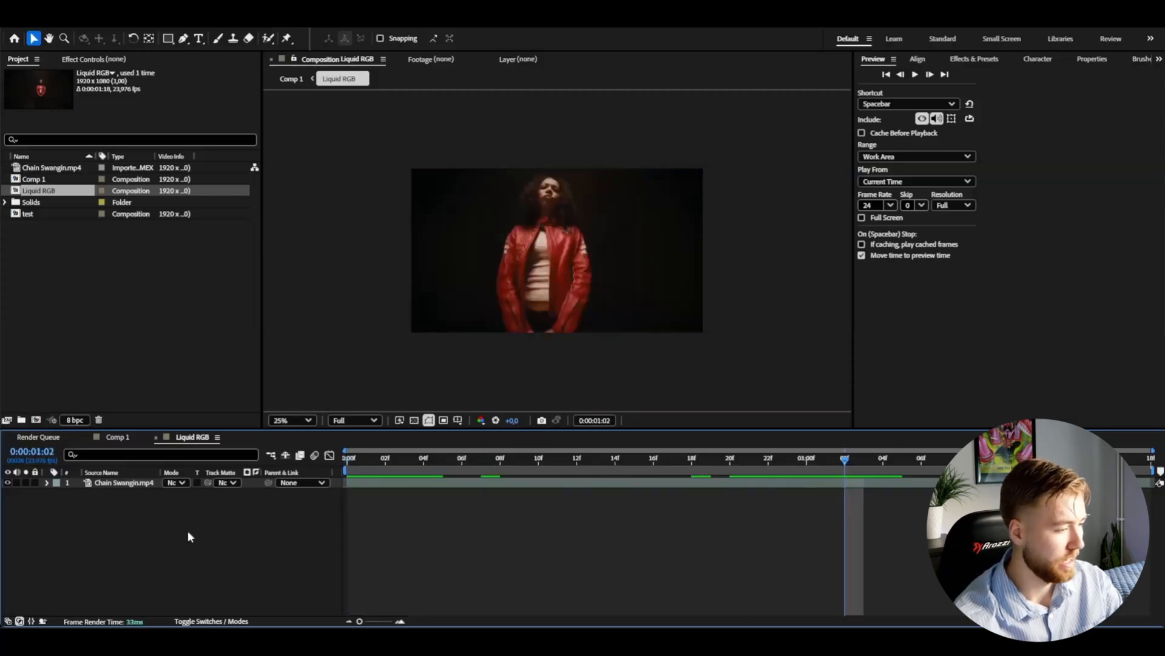
{"action": "mouse_move", "coordinate": [103, 497]}
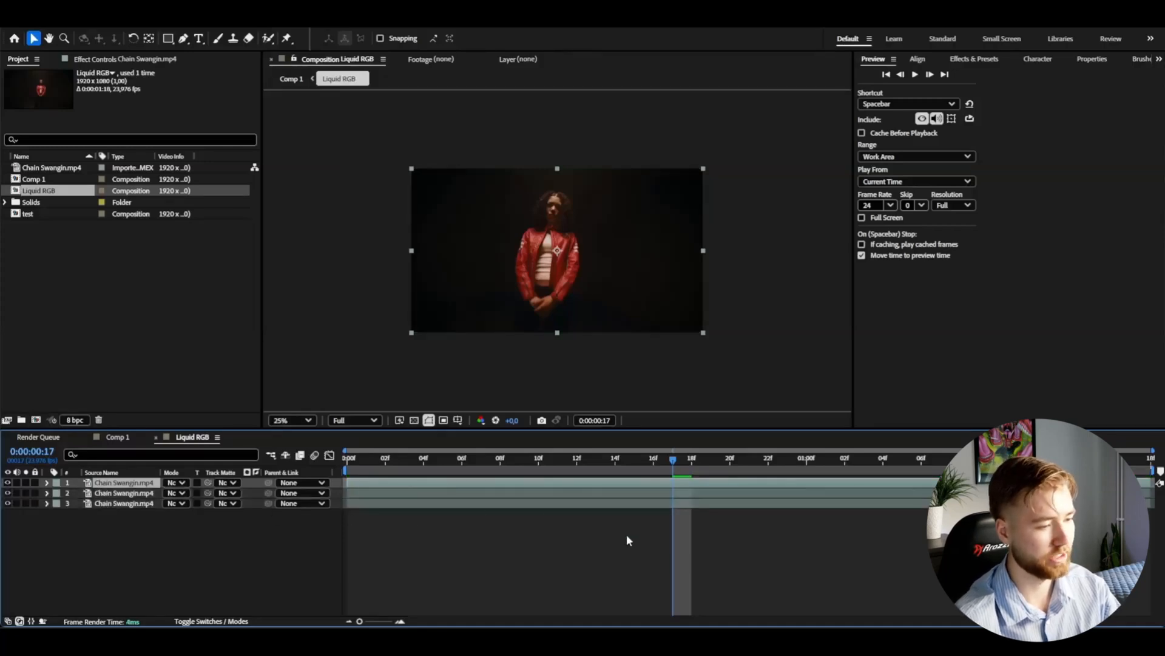
{"action": "double_click", "coordinate": [124, 482]}
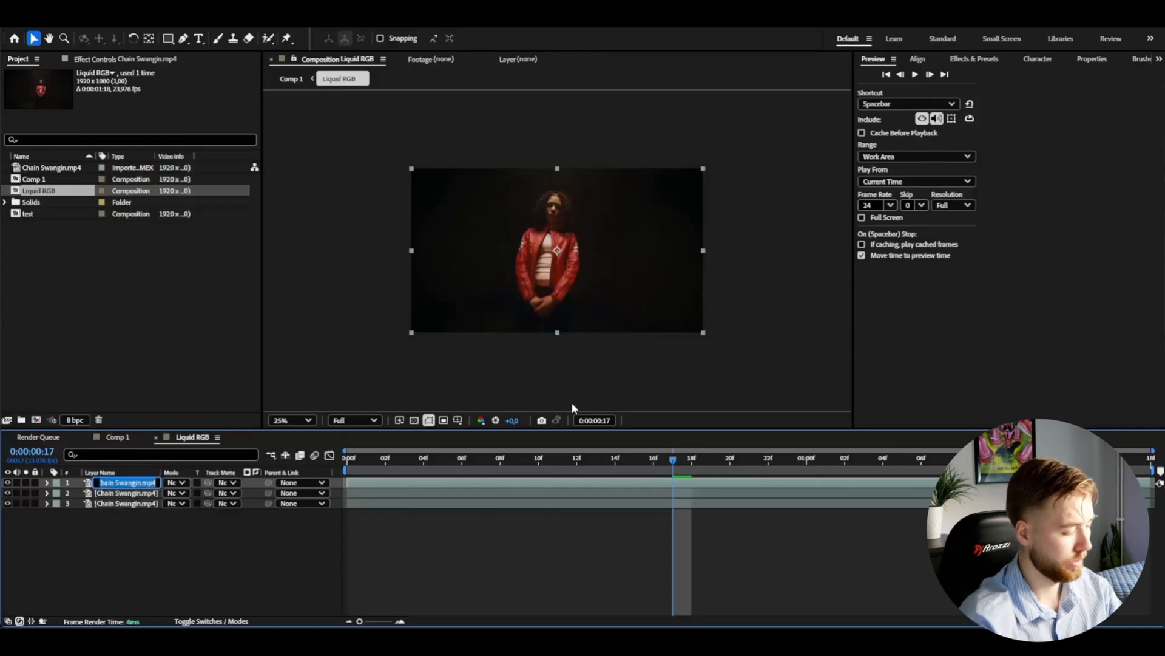
{"action": "type", "text": "Displace Top"}
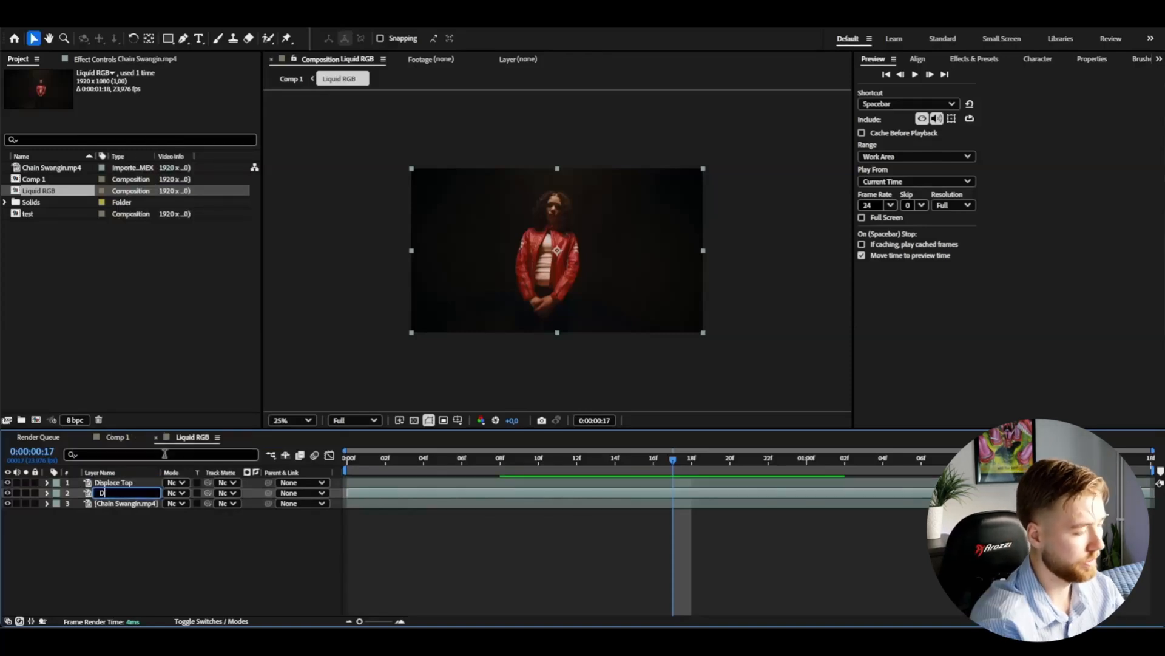
{"action": "type", "text": "Displace Bottom"}
{"action": "left_click", "coordinate": [127, 503]}
{"action": "type", "text": "Main"}
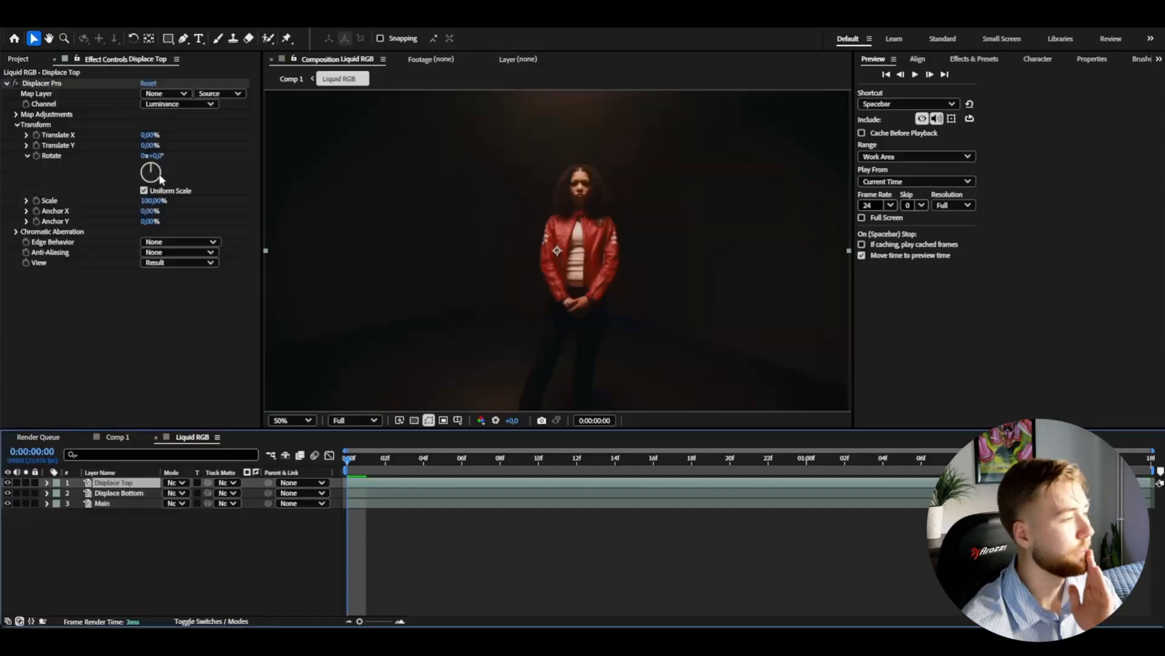
{"action": "mouse_move", "coordinate": [74, 179]}
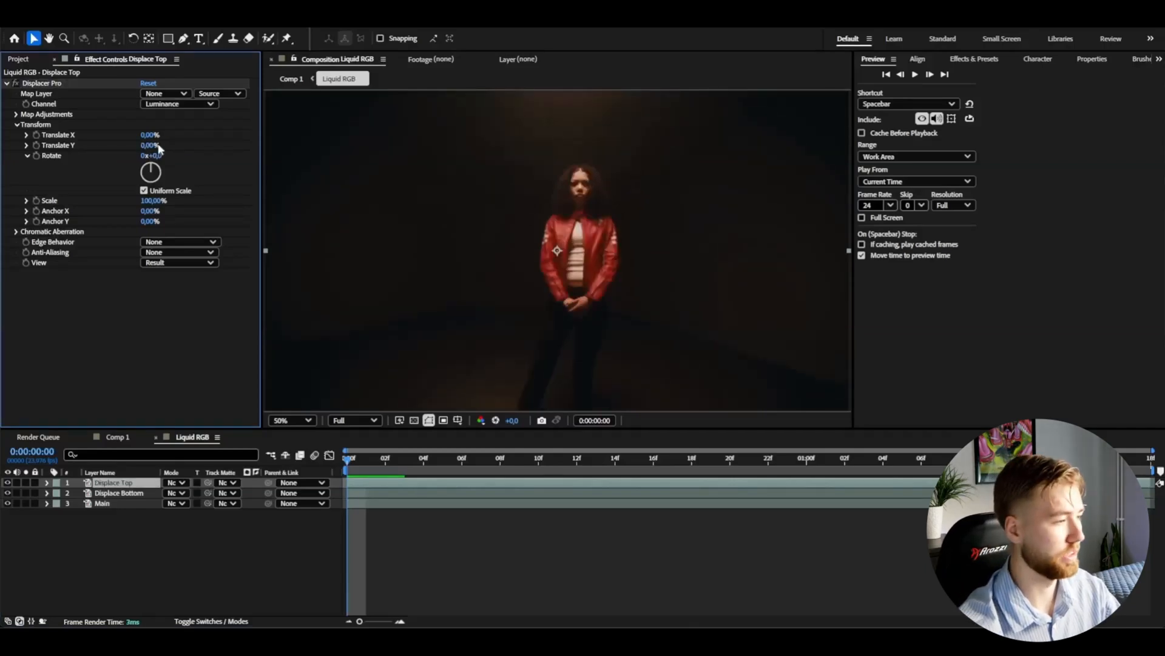
Scrub Displacer Pro's Translate Y on Displace Top to about -399%.
{"action": "left_click_drag", "start_coordinate": [149, 145], "coordinate": [151, 145]}
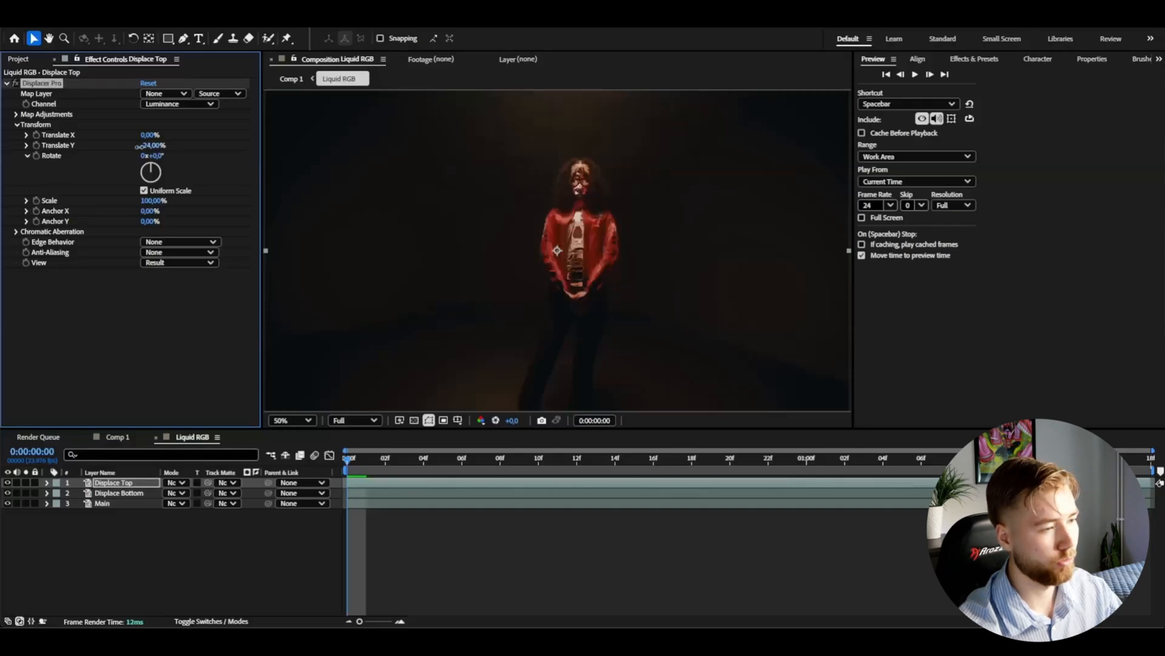
{"action": "left_click_drag", "start_coordinate": [152, 145], "coordinate": [153, 145]}
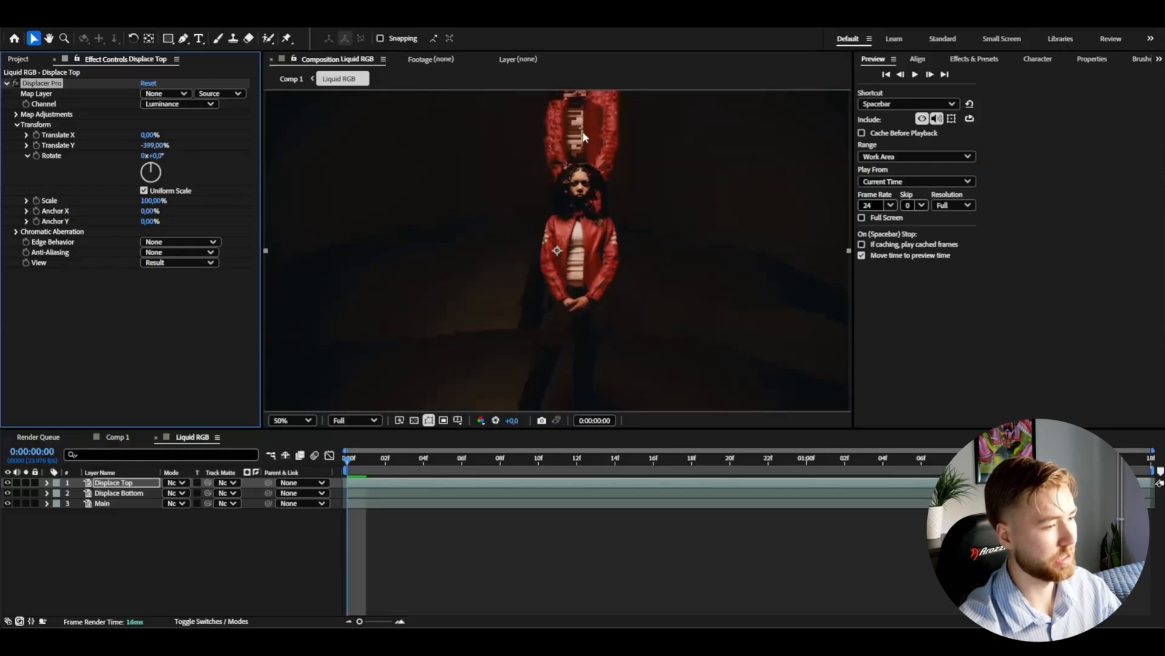
{"action": "mouse_move", "coordinate": [250, 203]}
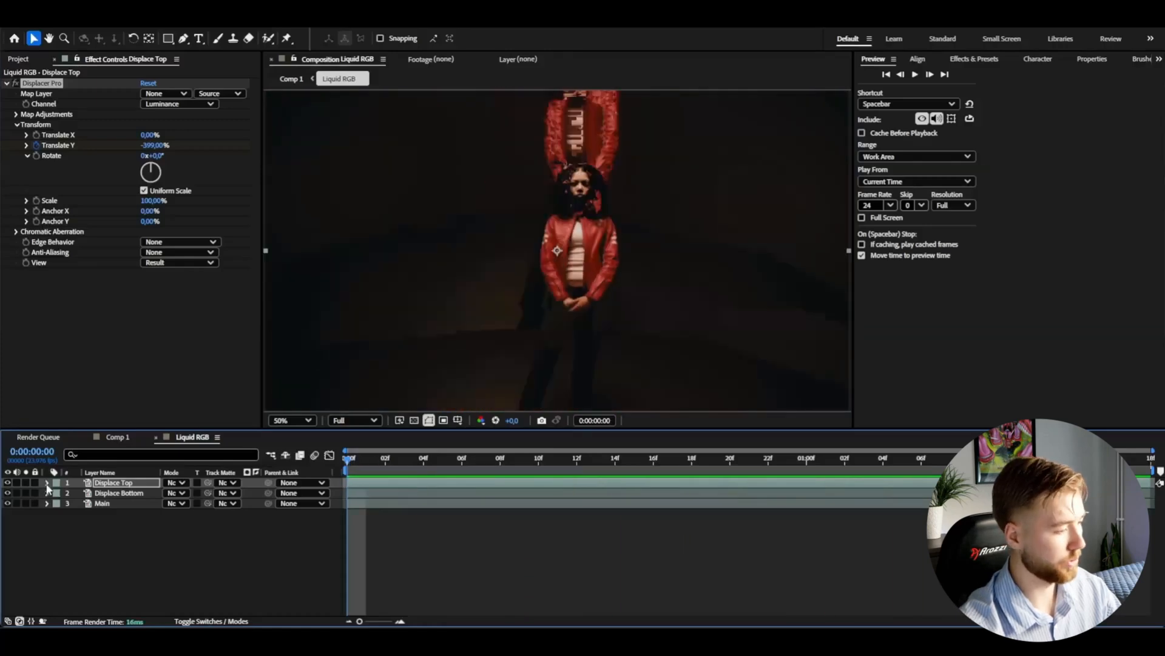
Keyframe Translate Y on Displace Top, set its mode to Lighten, and select Displacer Pro for copying.
{"action": "left_click", "coordinate": [46, 483]}
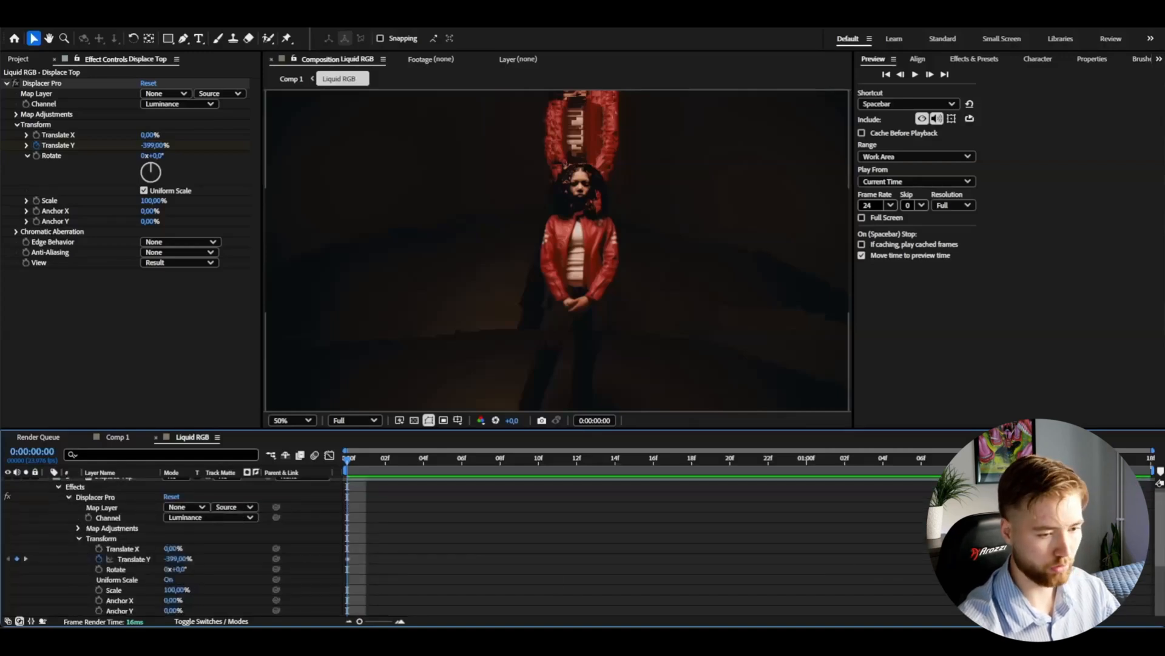
{"action": "left_click", "coordinate": [133, 558]}
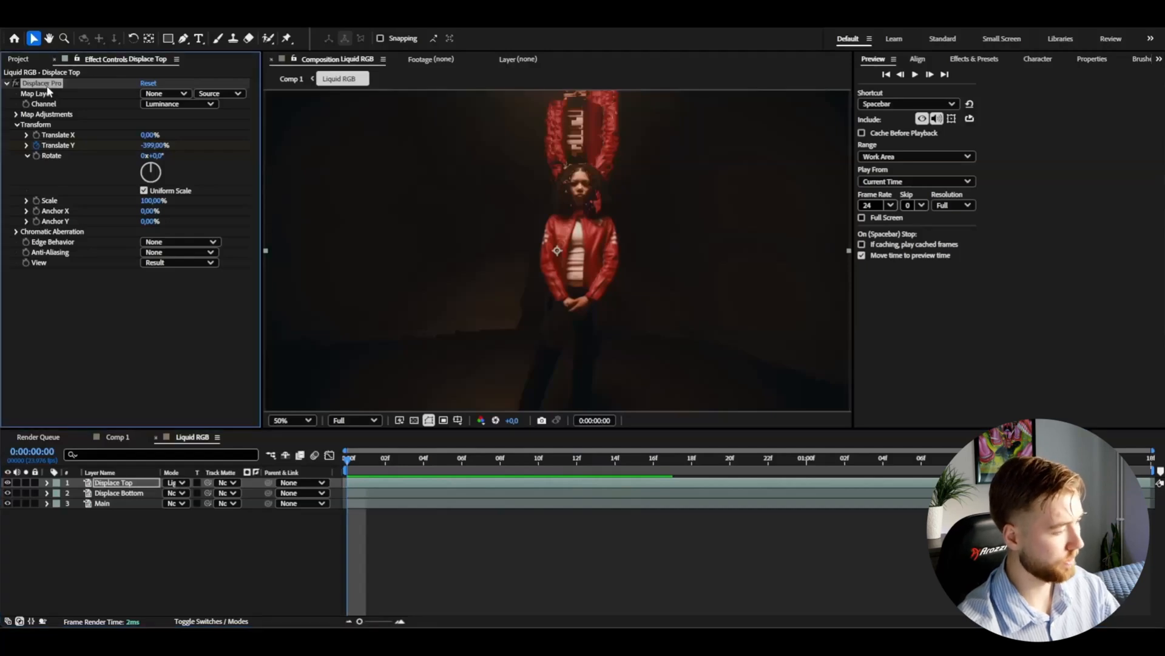
{"action": "left_click", "coordinate": [119, 493]}
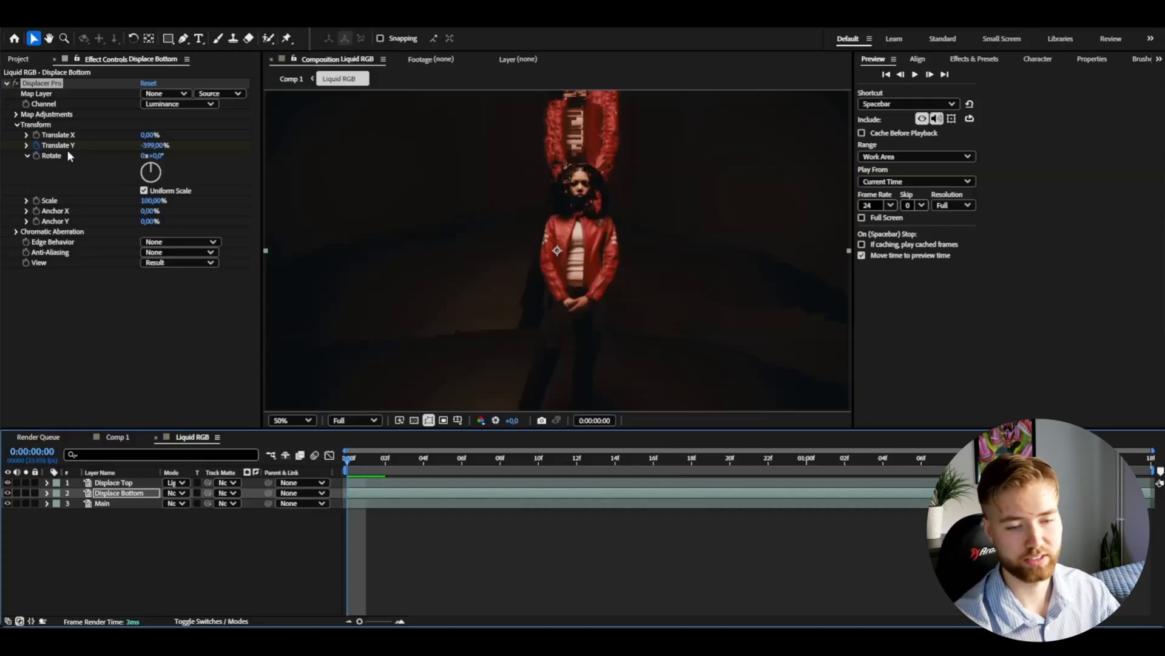
Scrub Displace Bottom's Displacer Pro Translate Y to about 298%.
{"action": "left_click_drag", "start_coordinate": [156, 145], "coordinate": [145, 145]}
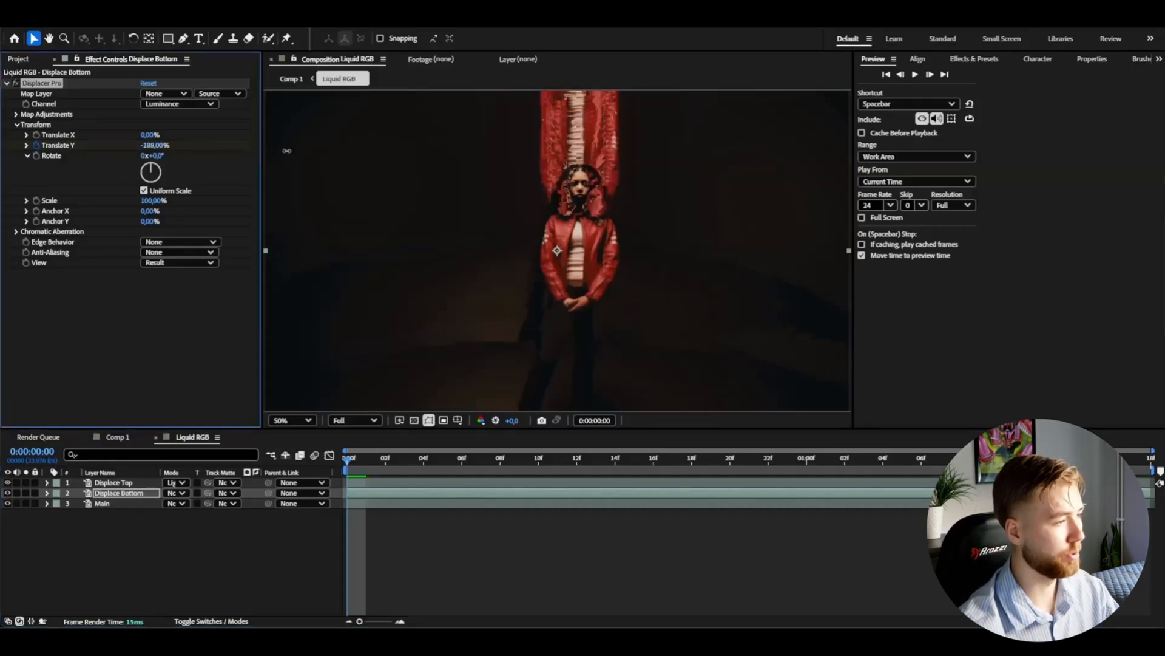
{"action": "left_click_drag", "start_coordinate": [152, 145], "coordinate": [152, 145]}
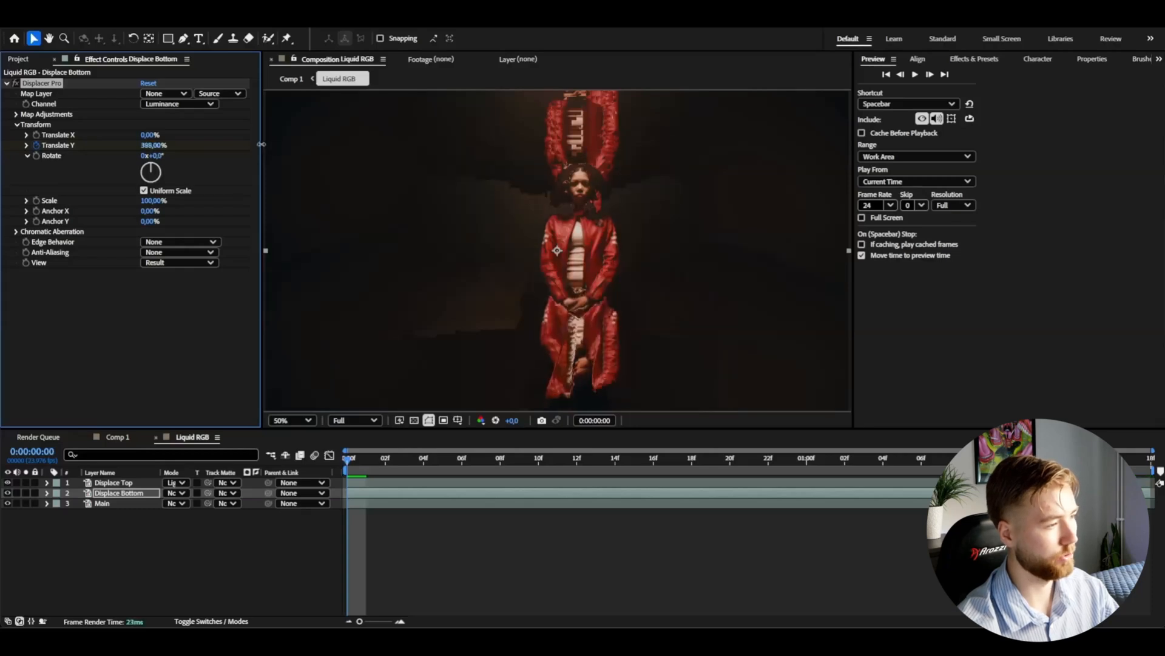
{"action": "left_click", "coordinate": [915, 74]}
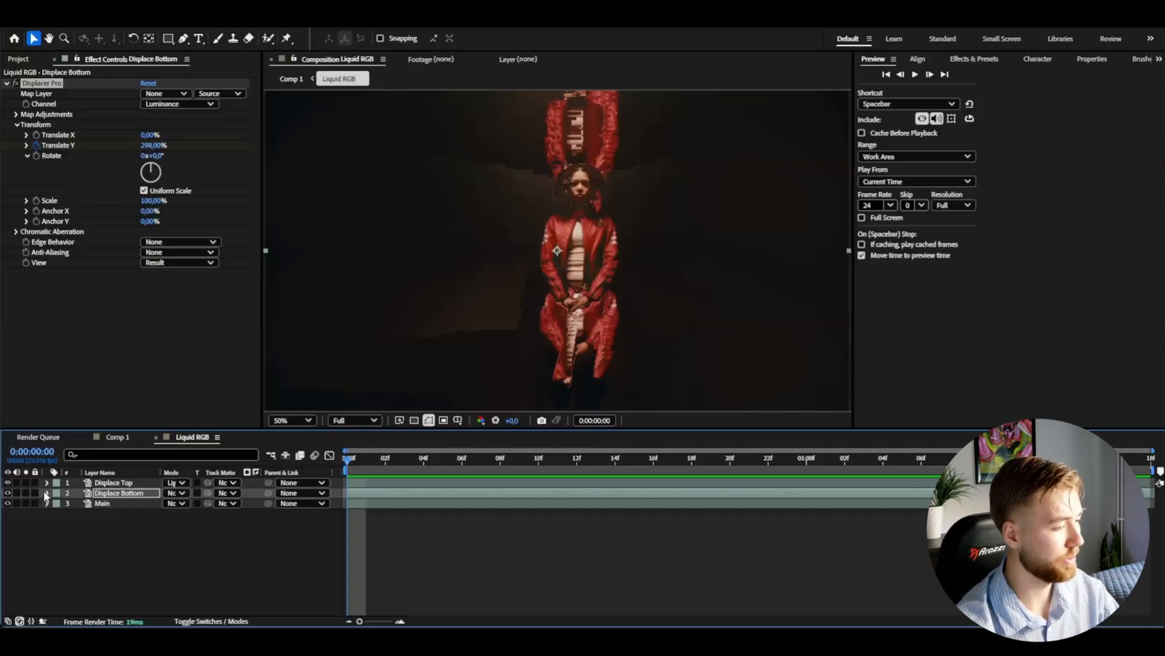
Keyframe Translate Y at 298% on Displace Bottom and set its mode to Lighten.
{"action": "left_click", "coordinate": [46, 493]}
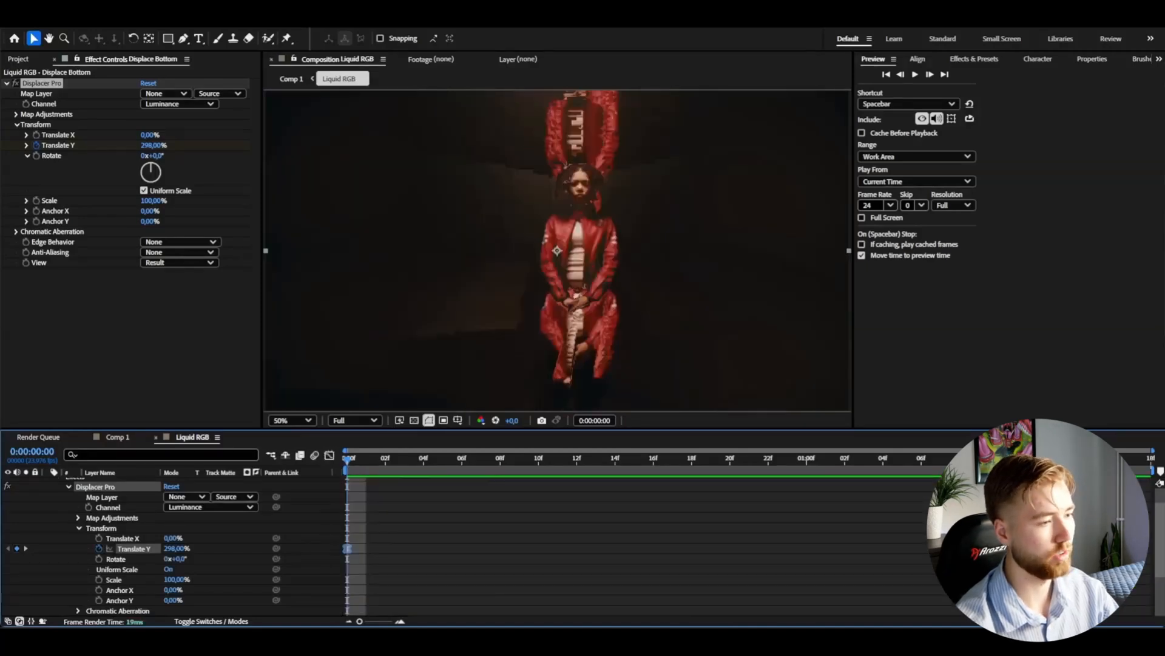
{"action": "left_click", "coordinate": [914, 74]}
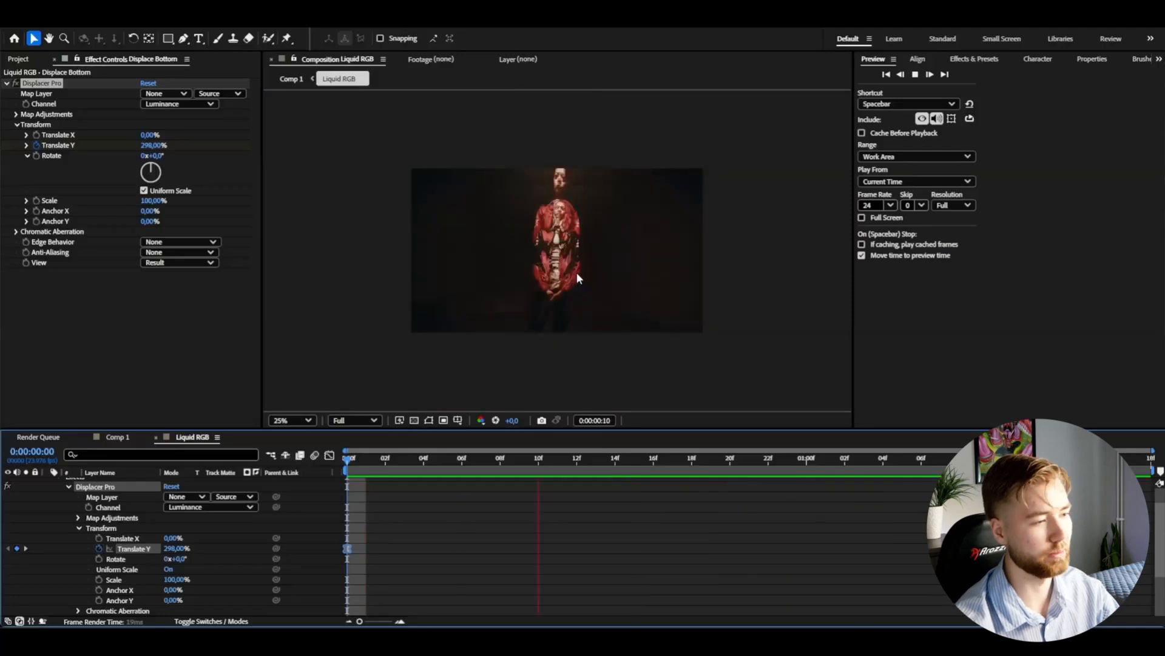
{"action": "left_click", "coordinate": [176, 493]}
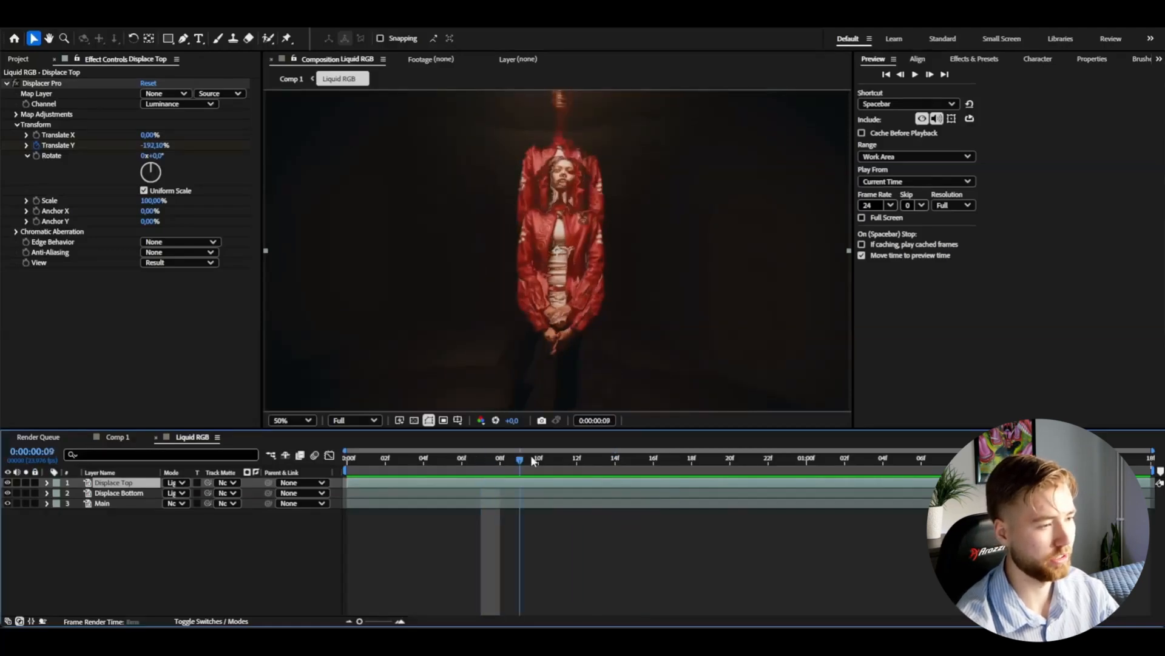
Add Directional Blur with Blur Length 30 to Displace Top and Displace Bottom.
{"action": "left_click", "coordinate": [672, 459]}
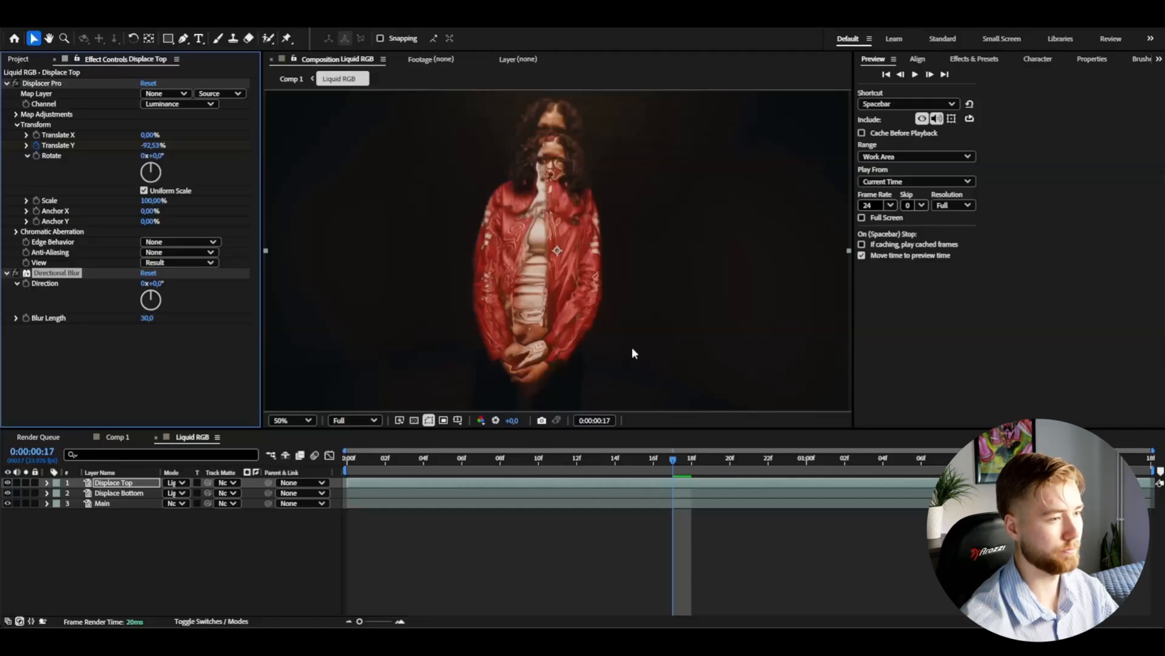
{"action": "left_click", "coordinate": [118, 493]}
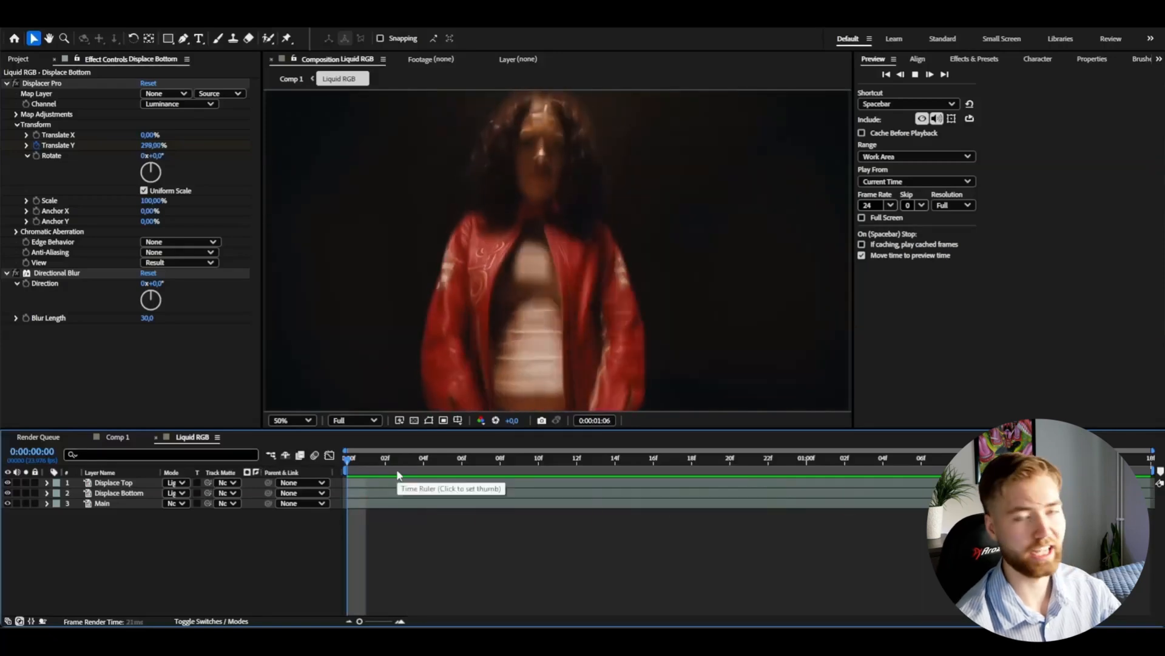
{"action": "left_click", "coordinate": [384, 459]}
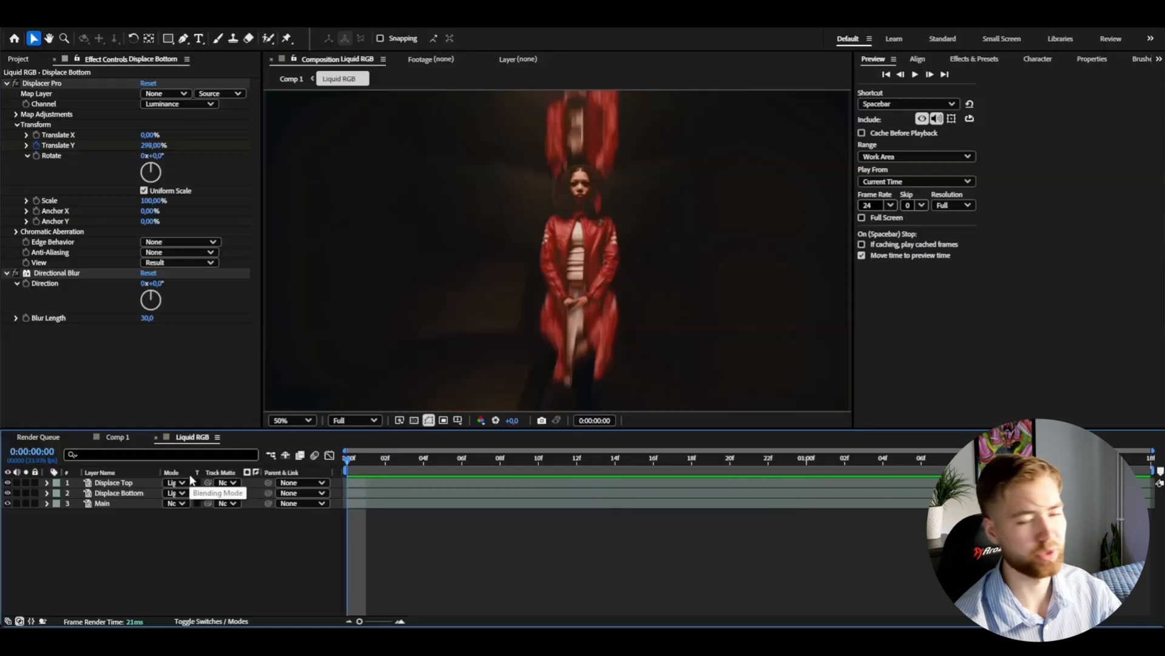
{"action": "mouse_move", "coordinate": [354, 464]}
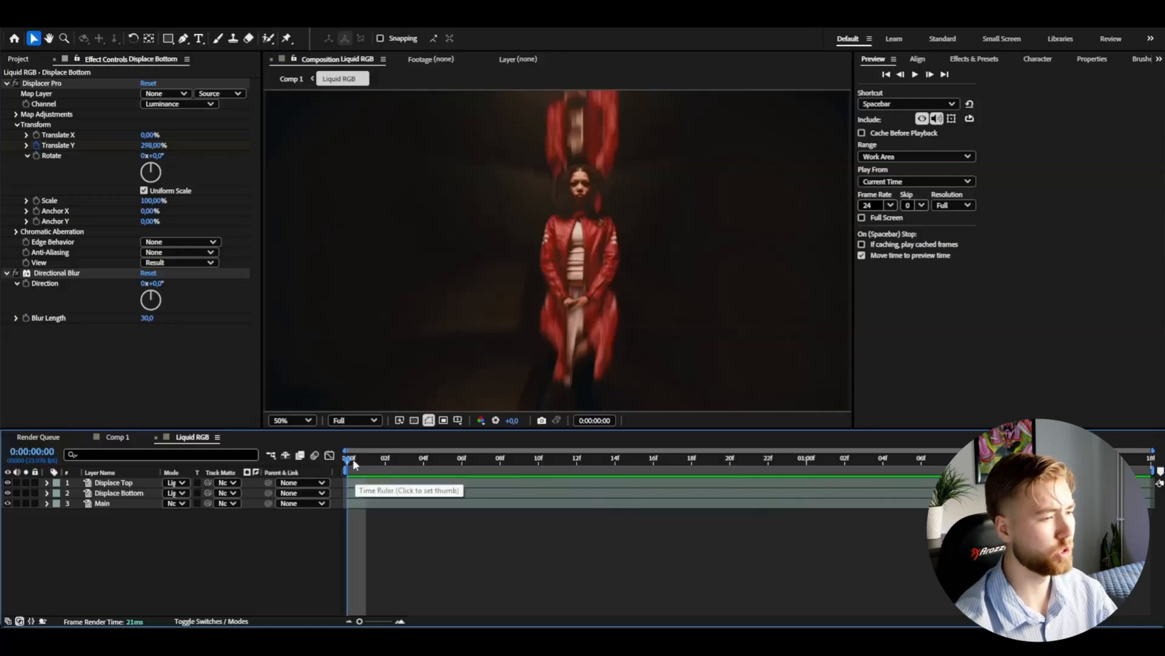
{"action": "left_click", "coordinate": [807, 457]}
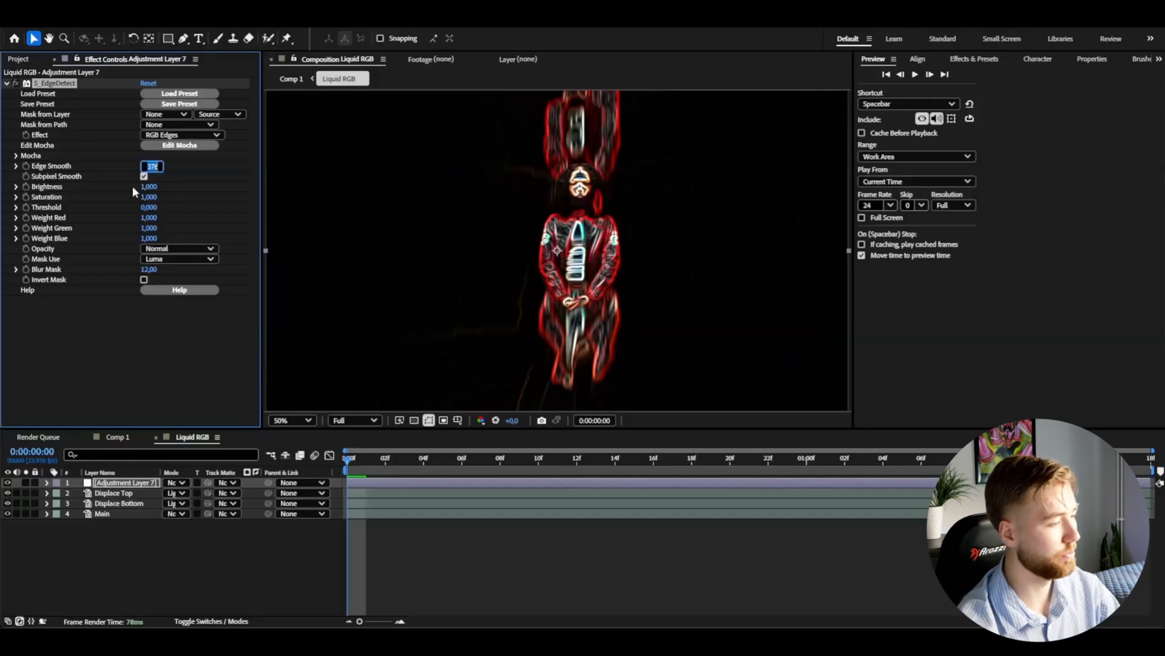
Set S_EdgeDetect Edge Smooth to 3 and raise its Threshold.
{"action": "type", "text": "3,00"}
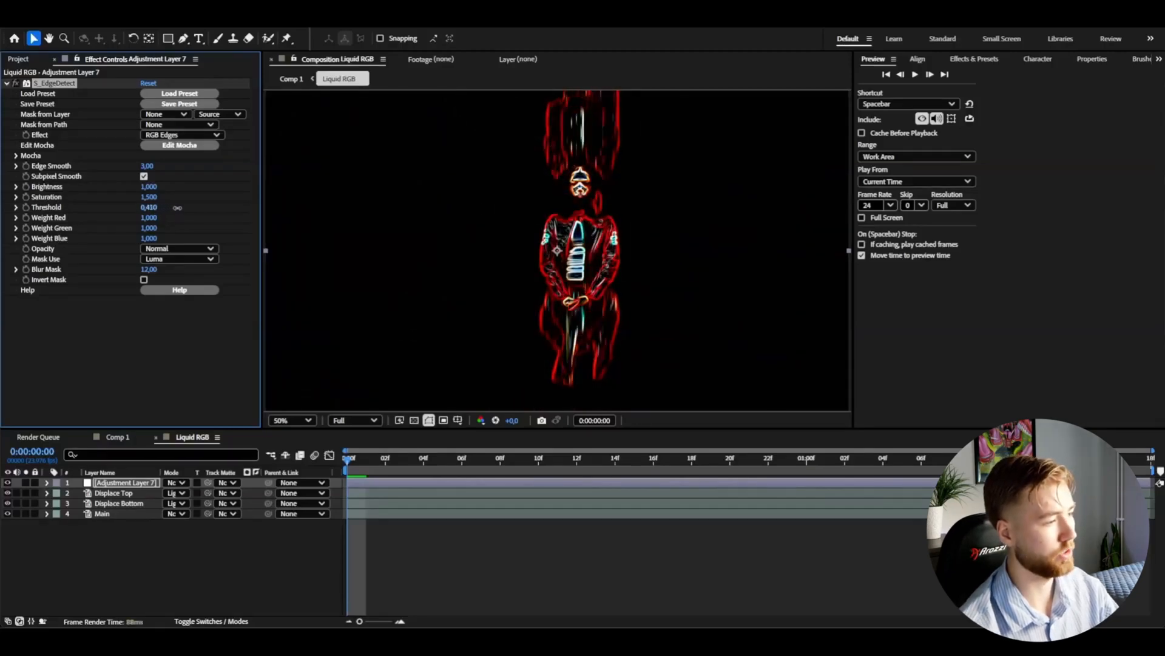
{"action": "left_click", "coordinate": [148, 206]}
{"action": "type", "text": "0.5"}
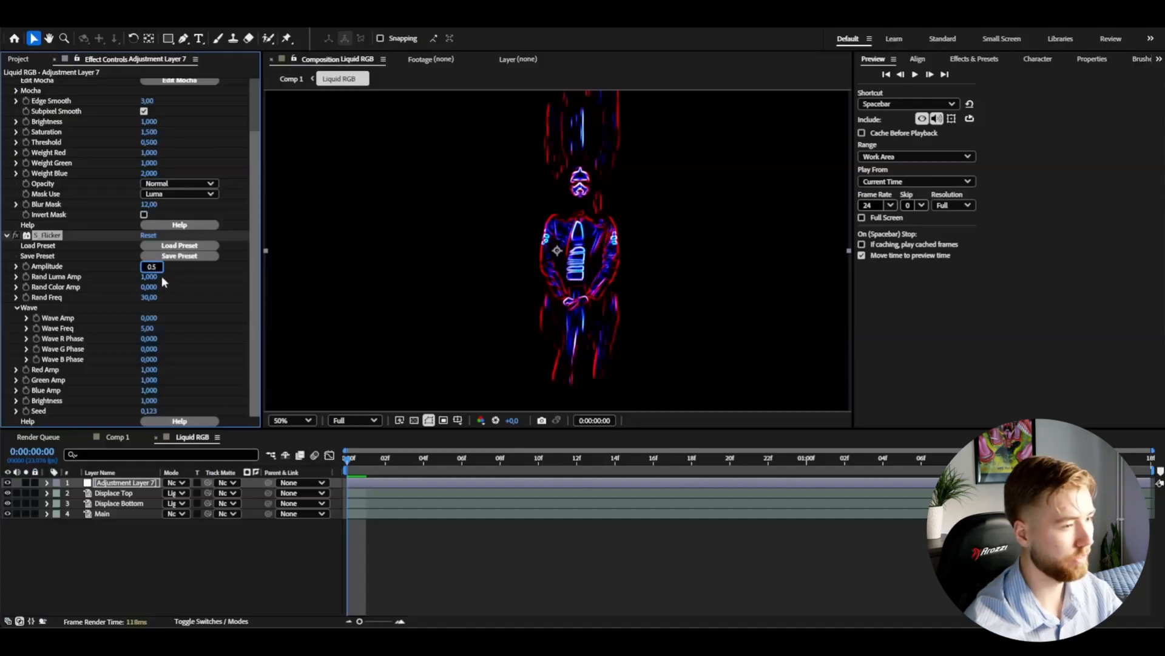
Set S_Flicker Amplitude 0.5 and Rand Color Amp 1, then stop the preview.
{"action": "left_click", "coordinate": [152, 287]}
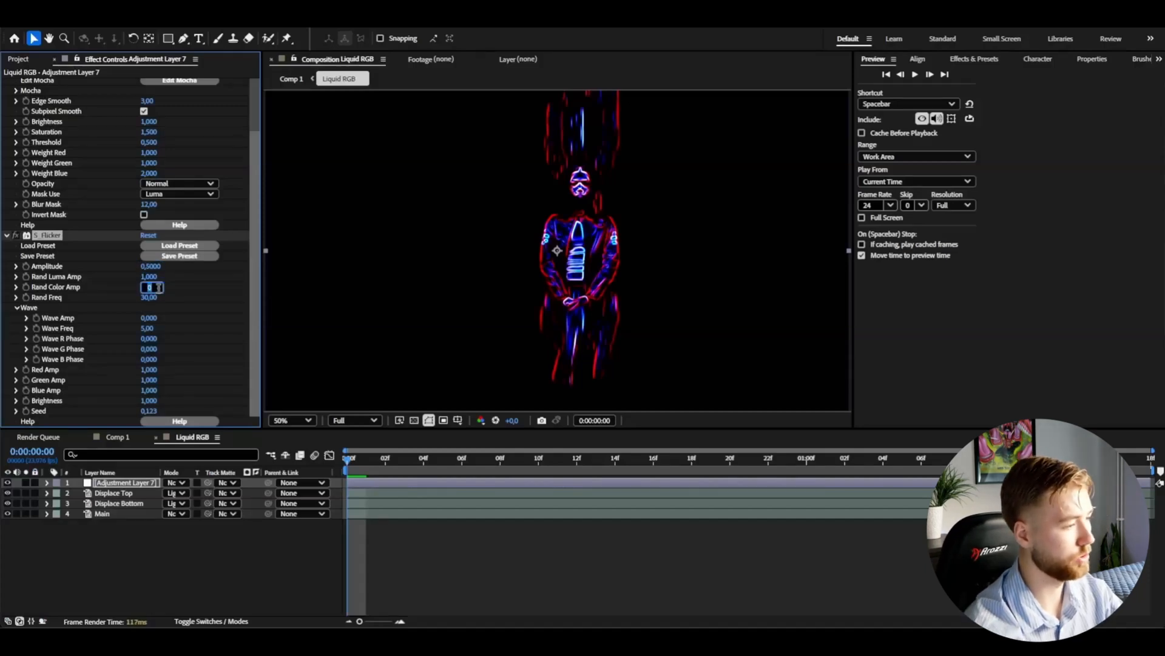
{"action": "left_click", "coordinate": [915, 73]}
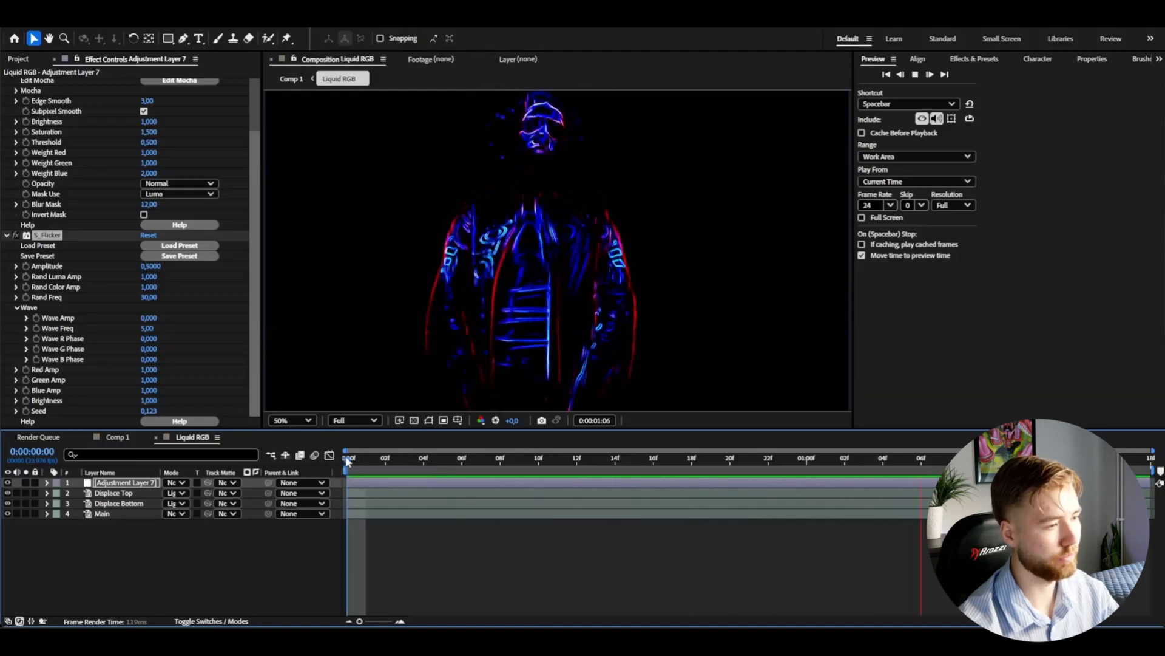
{"action": "left_click", "coordinate": [347, 457]}
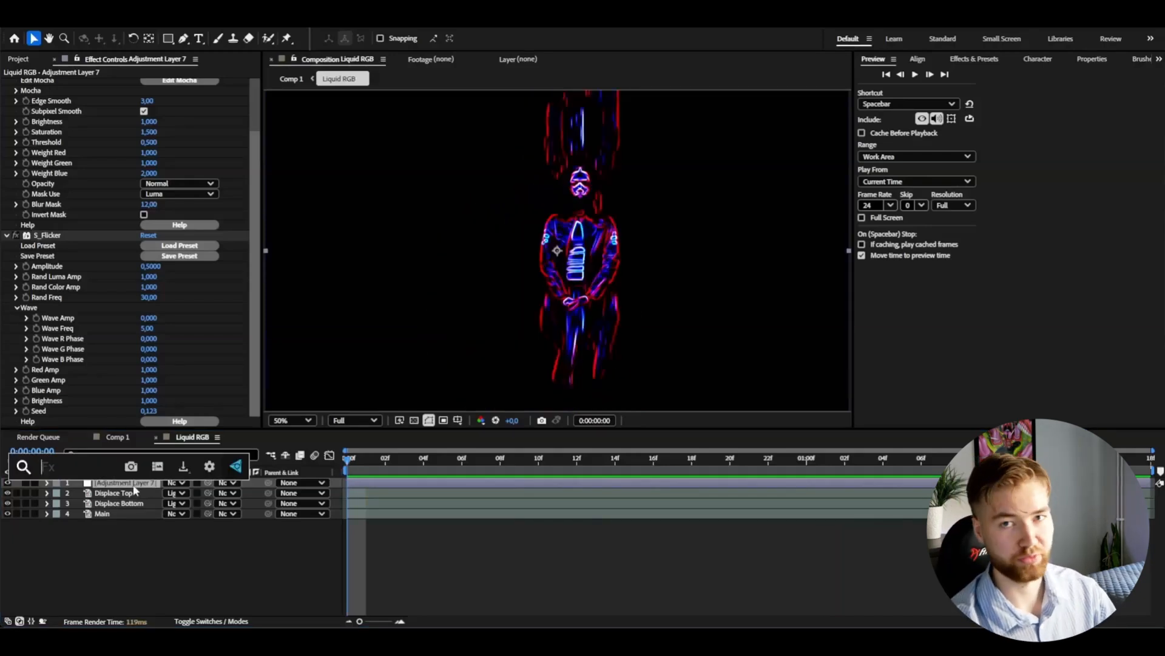
Set Deep Glow 2 to Lens Iris mode and blend Adjustment Layer 7 in Screen.
{"action": "type", "text": "d"}
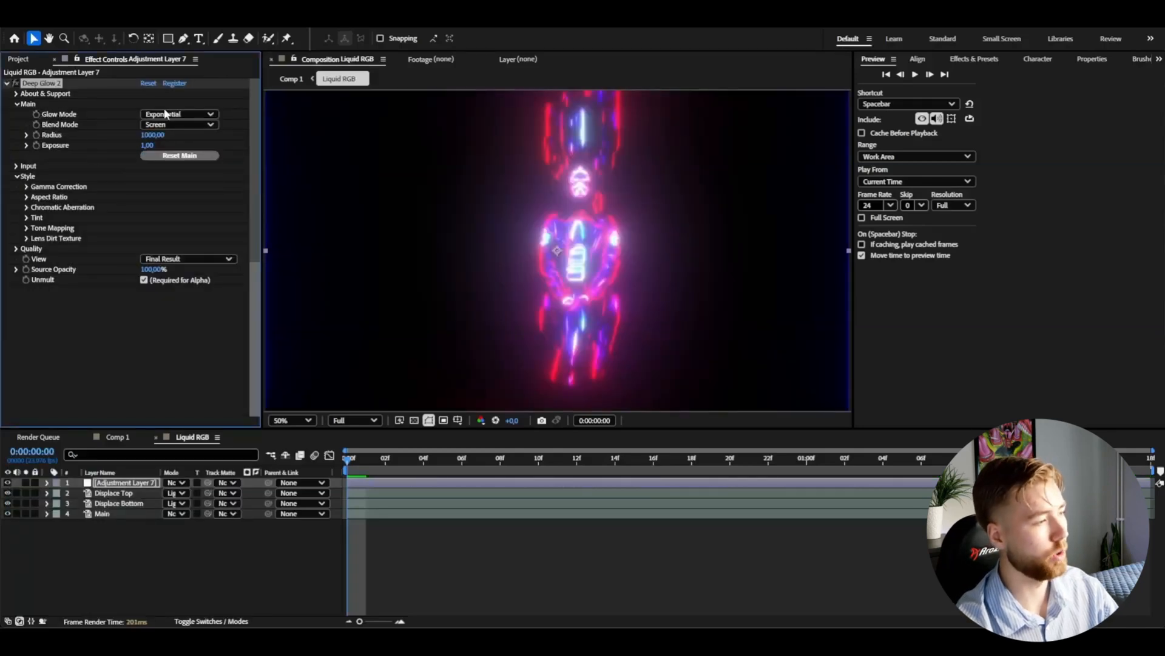
{"action": "left_click", "coordinate": [178, 113]}
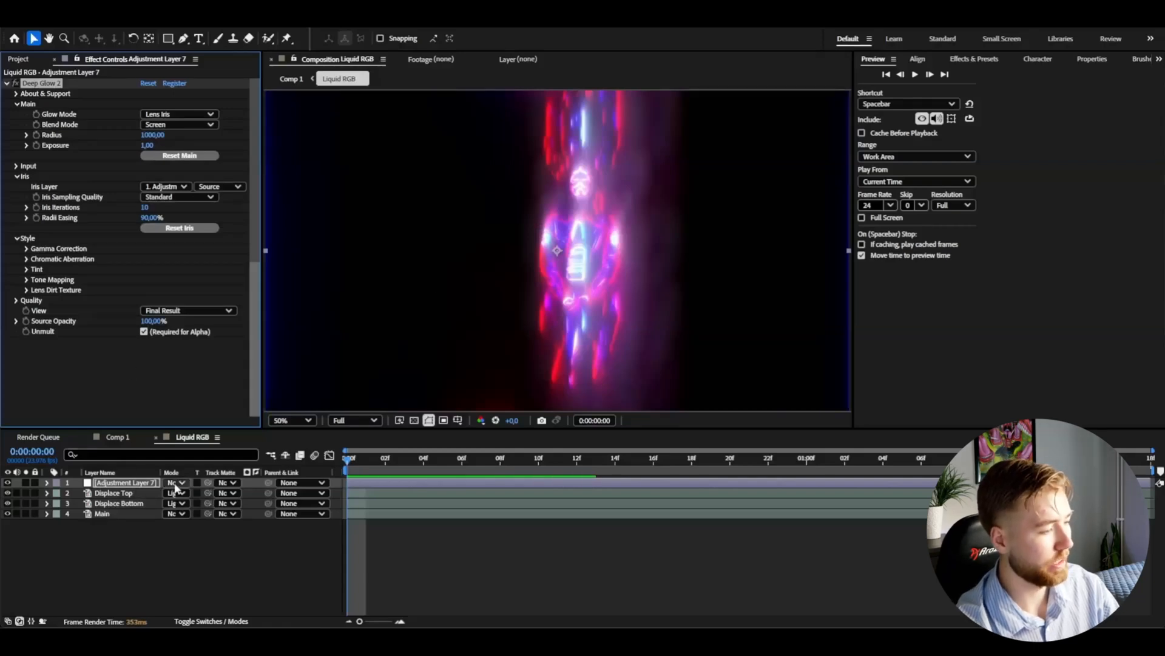
{"action": "left_click", "coordinate": [176, 482]}
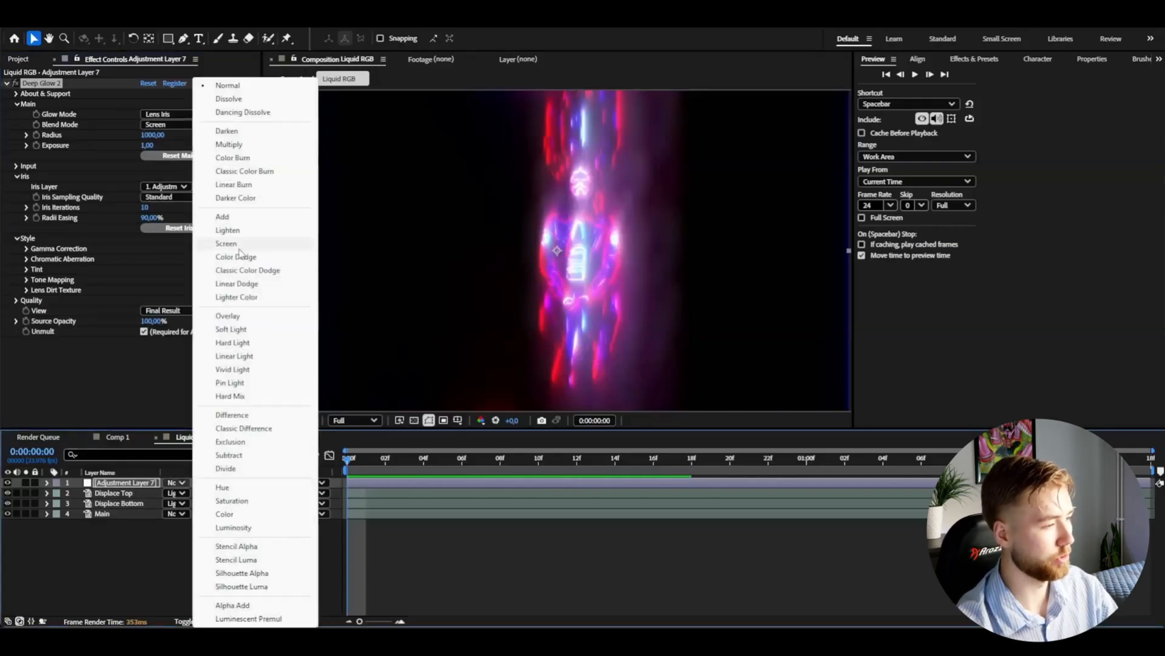
{"action": "left_click", "coordinate": [226, 243]}
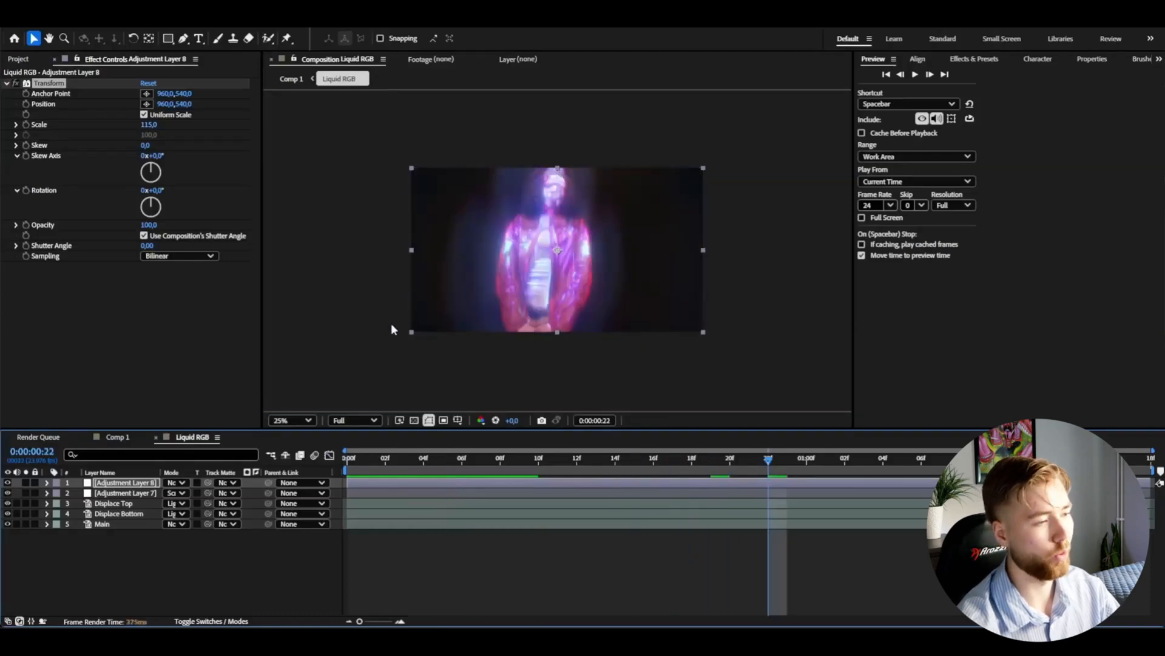
{"action": "mouse_move", "coordinate": [276, 263]}
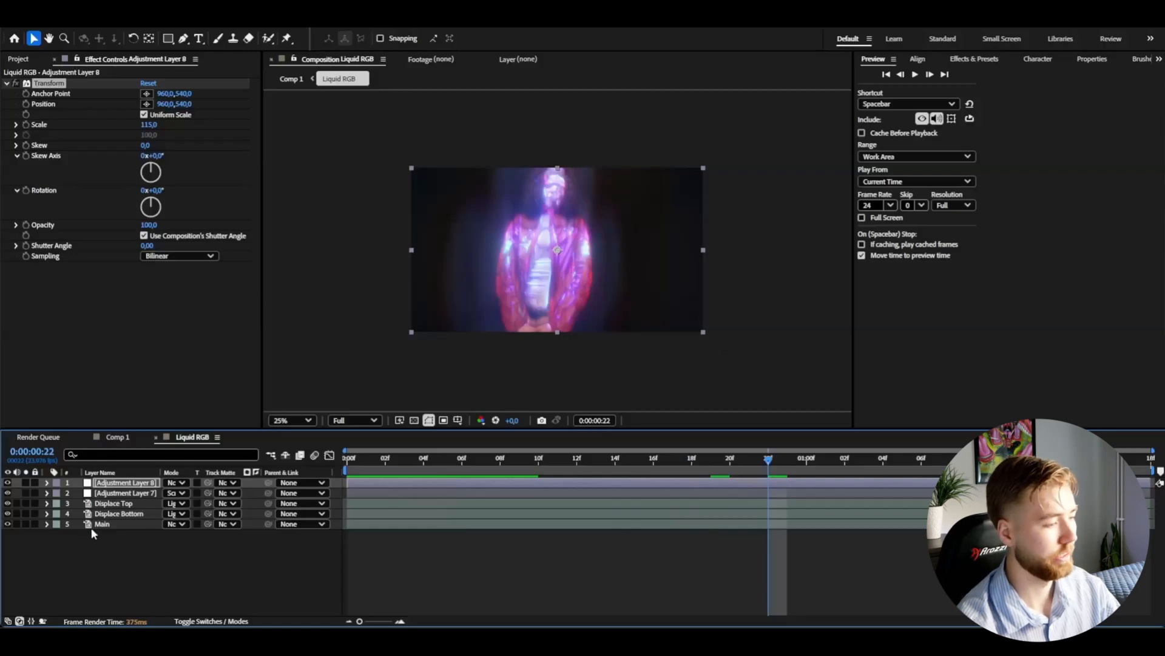
Apply CC Vignette to the Main layer and adjust its settings.
{"action": "type", "text": "vig"}
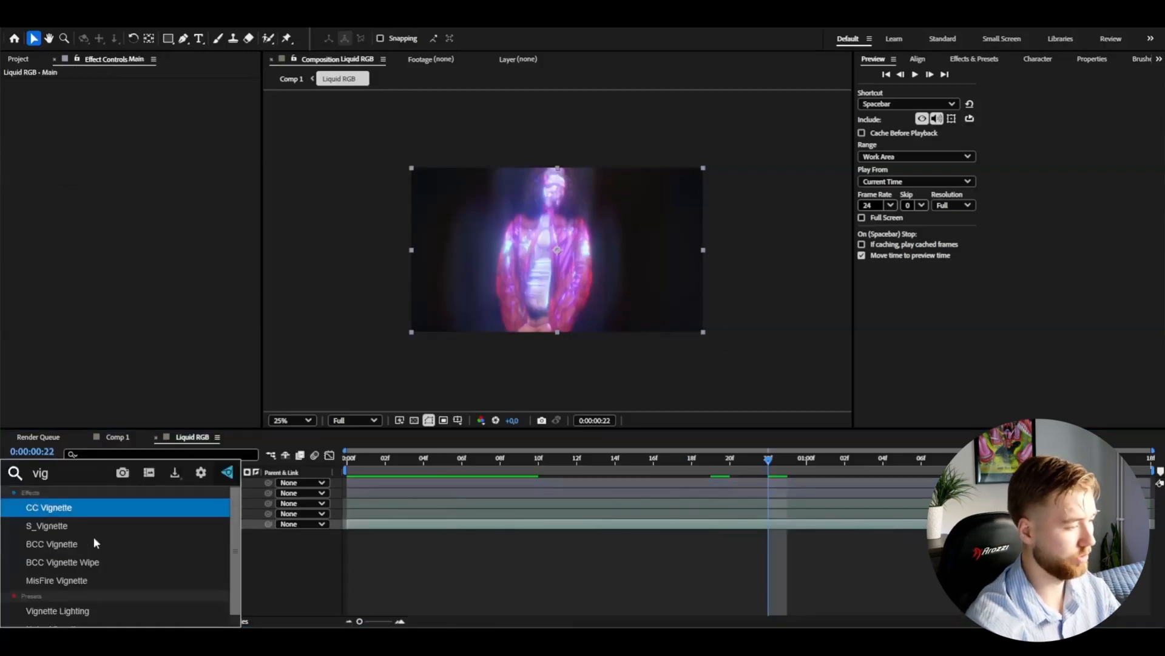
{"action": "double_click", "coordinate": [49, 507]}
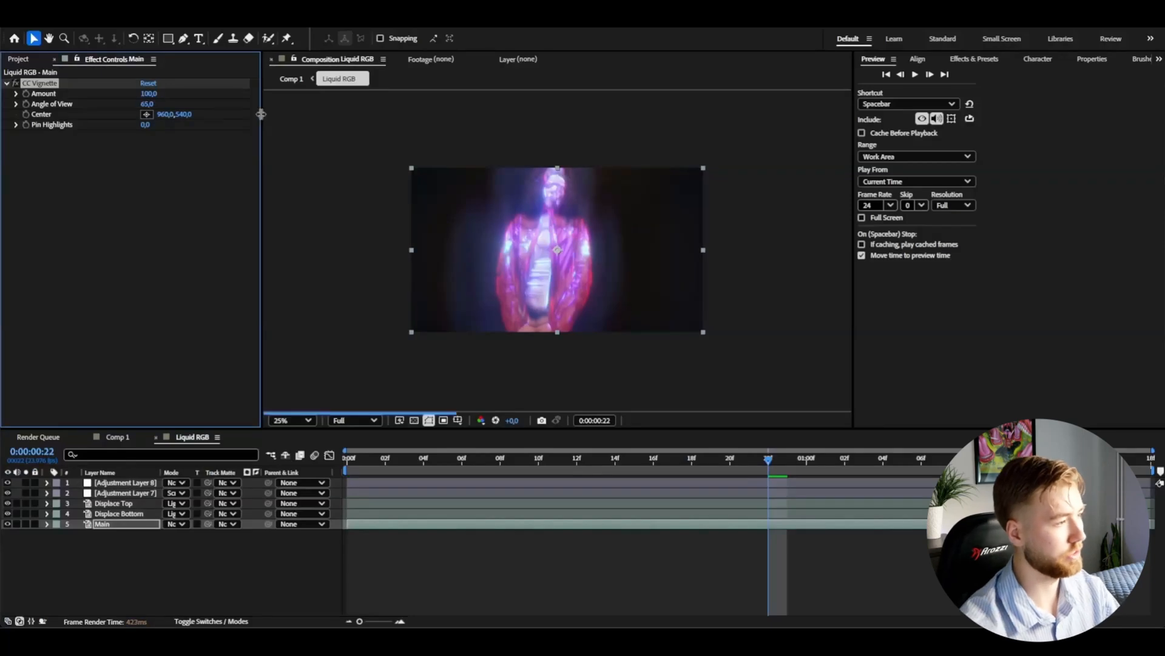
{"action": "left_click_drag", "start_coordinate": [768, 461], "coordinate": [481, 461]}
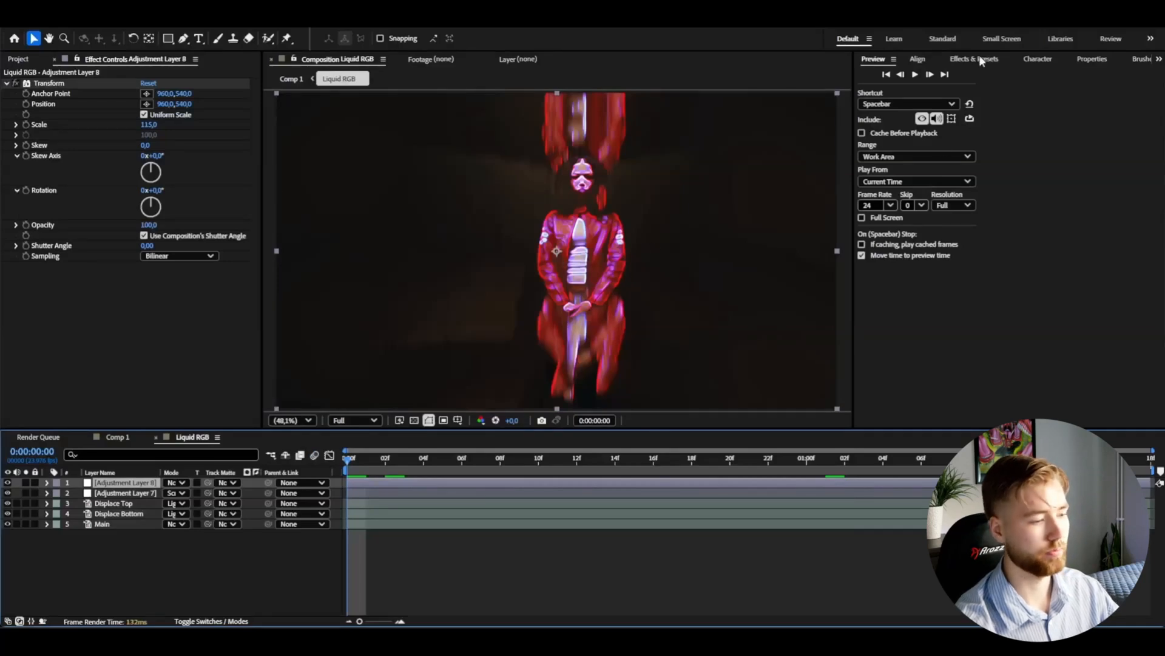
{"action": "mouse_move", "coordinate": [450, 466]}
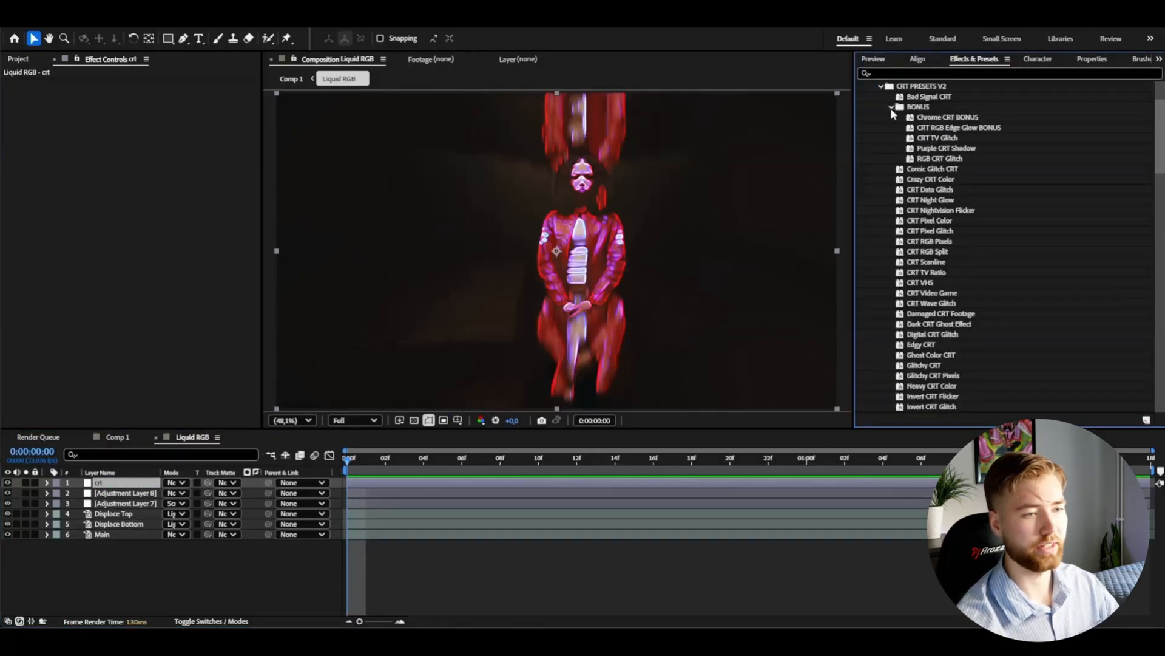
Apply the CRT TV Glitch preset from CRT PRESETS V2 > BONUS to the crt layer and preview.
{"action": "scroll", "scroll_direction": "down", "scroll_amount": 3}
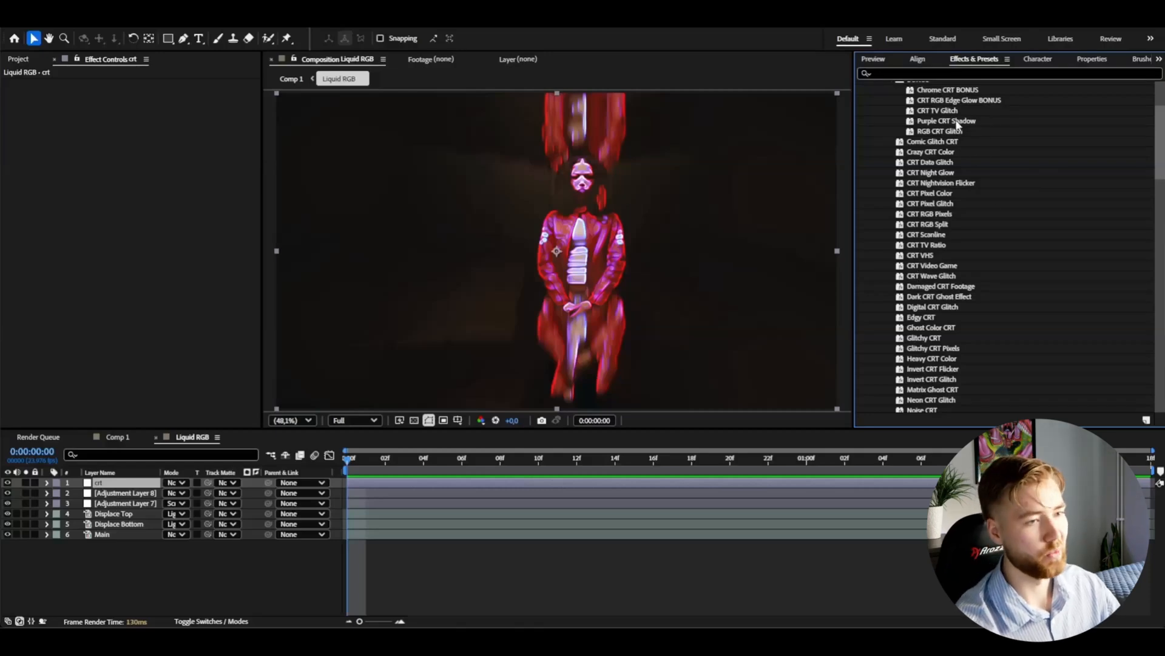
{"action": "left_click", "coordinate": [938, 110]}
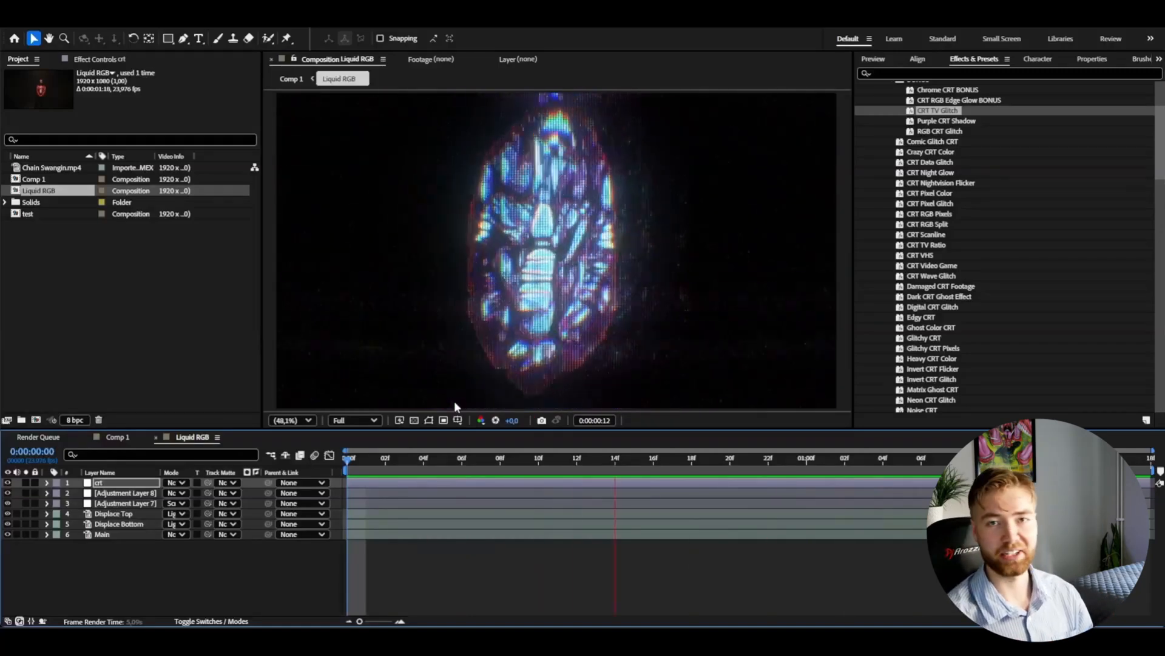
{"action": "left_click", "coordinate": [731, 459]}
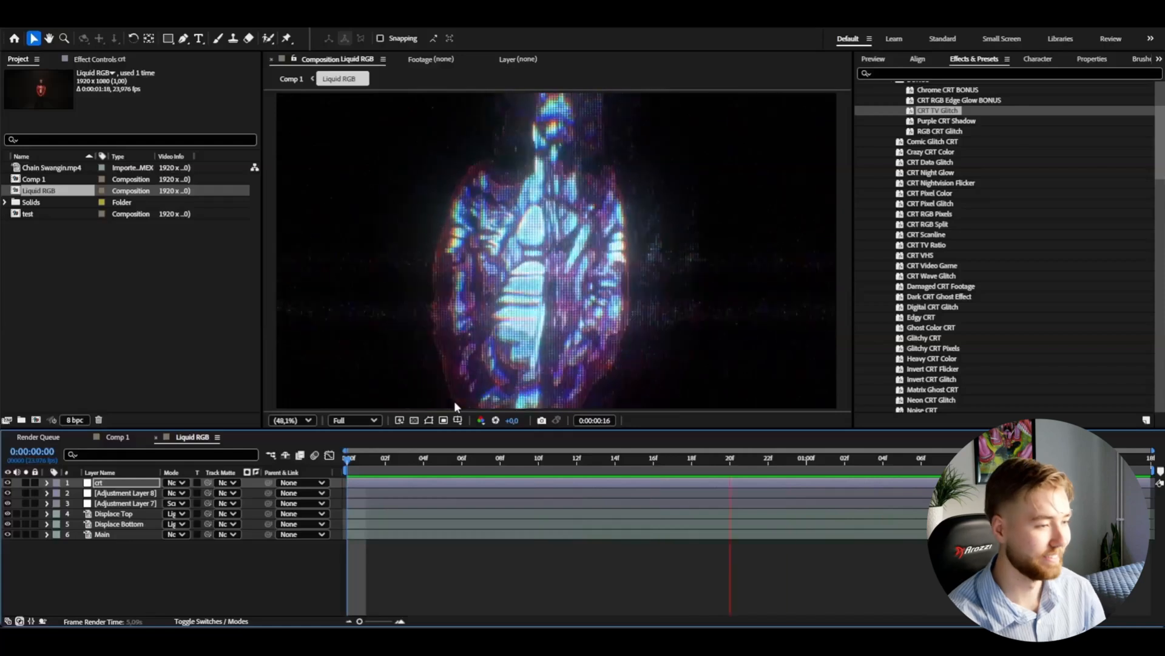